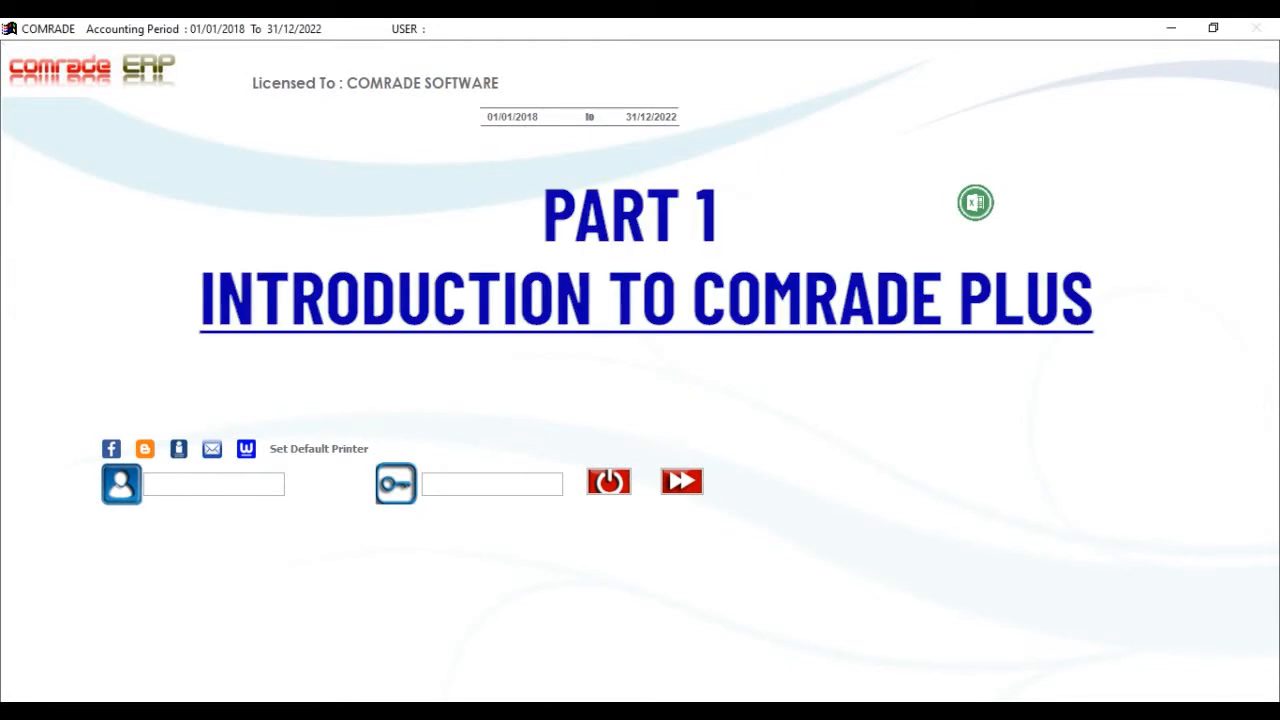
Step: Log in to Comrade ERP as ADMIN with the password
{"action": "left_click", "coordinate": [213, 484]}
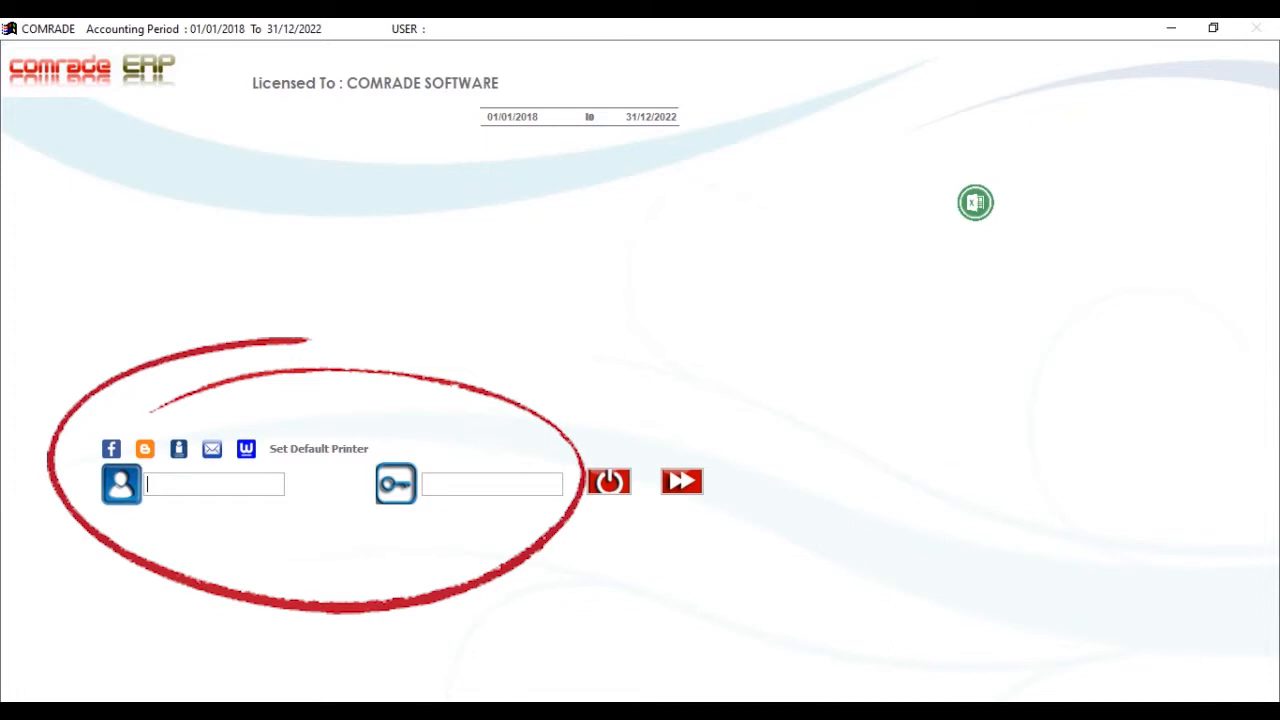
{"action": "type", "text": "ADMI"}
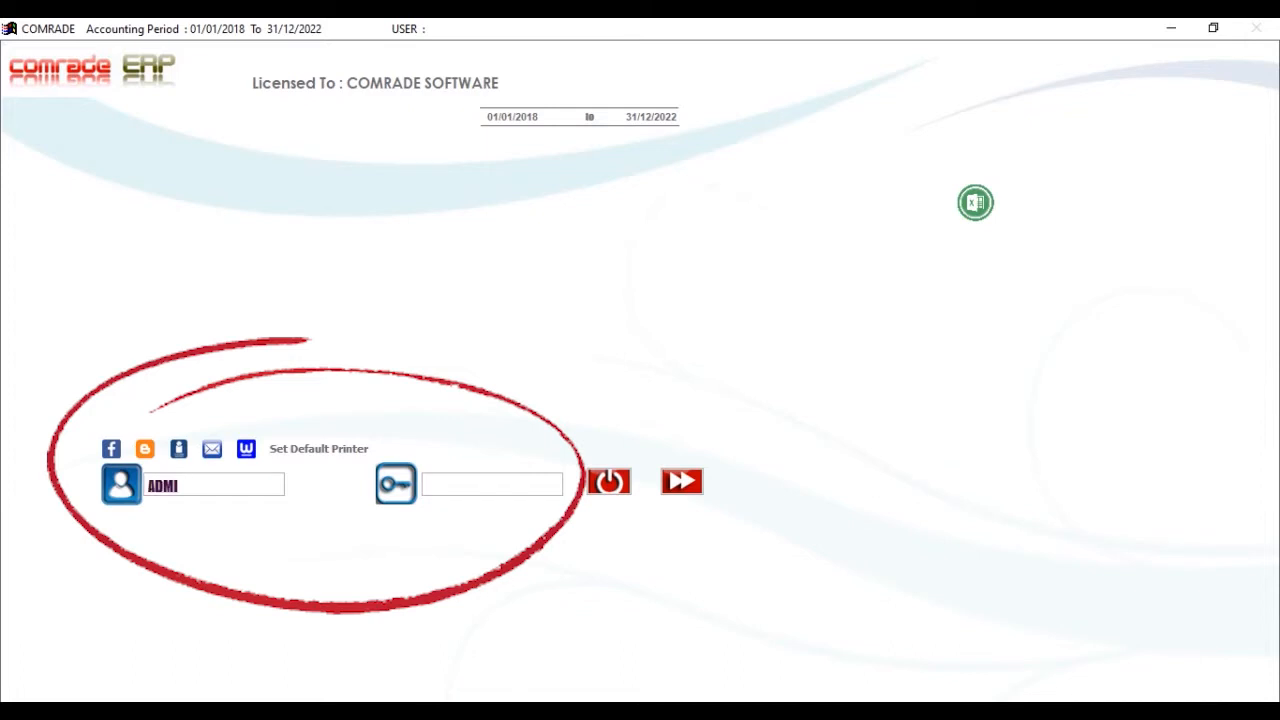
{"action": "type", "text": "***"}
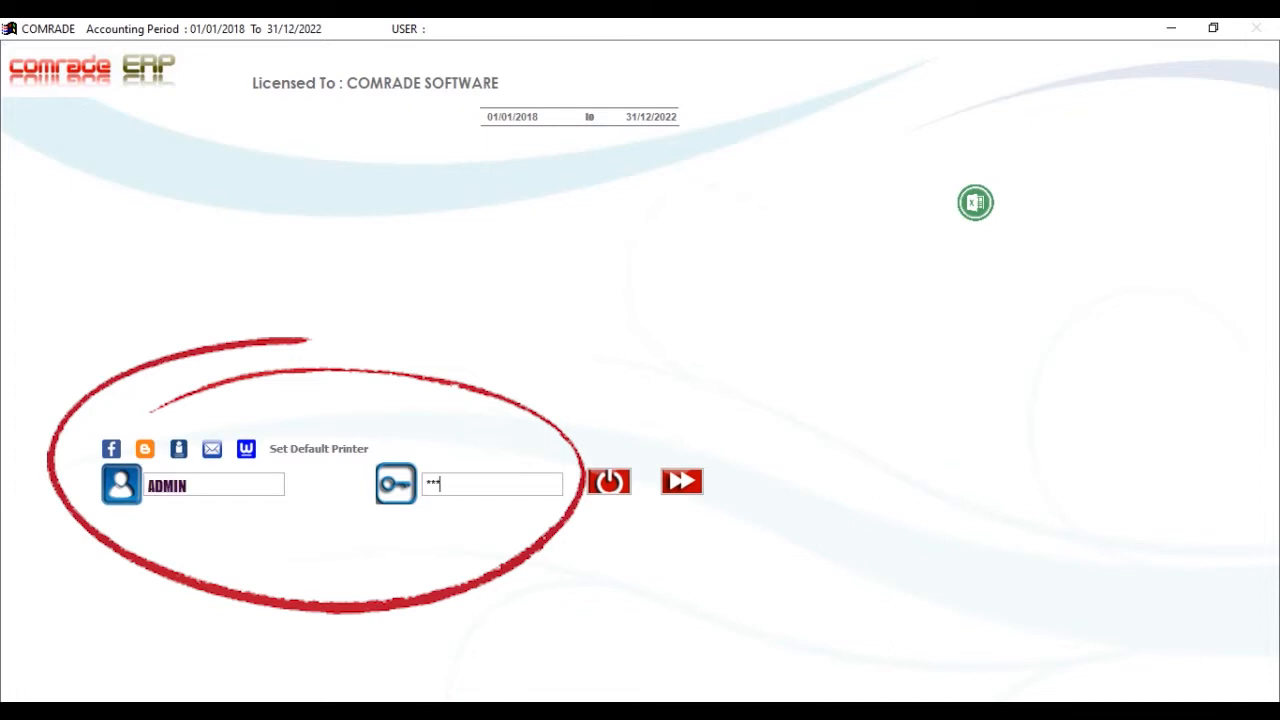
{"action": "left_click", "coordinate": [682, 481]}
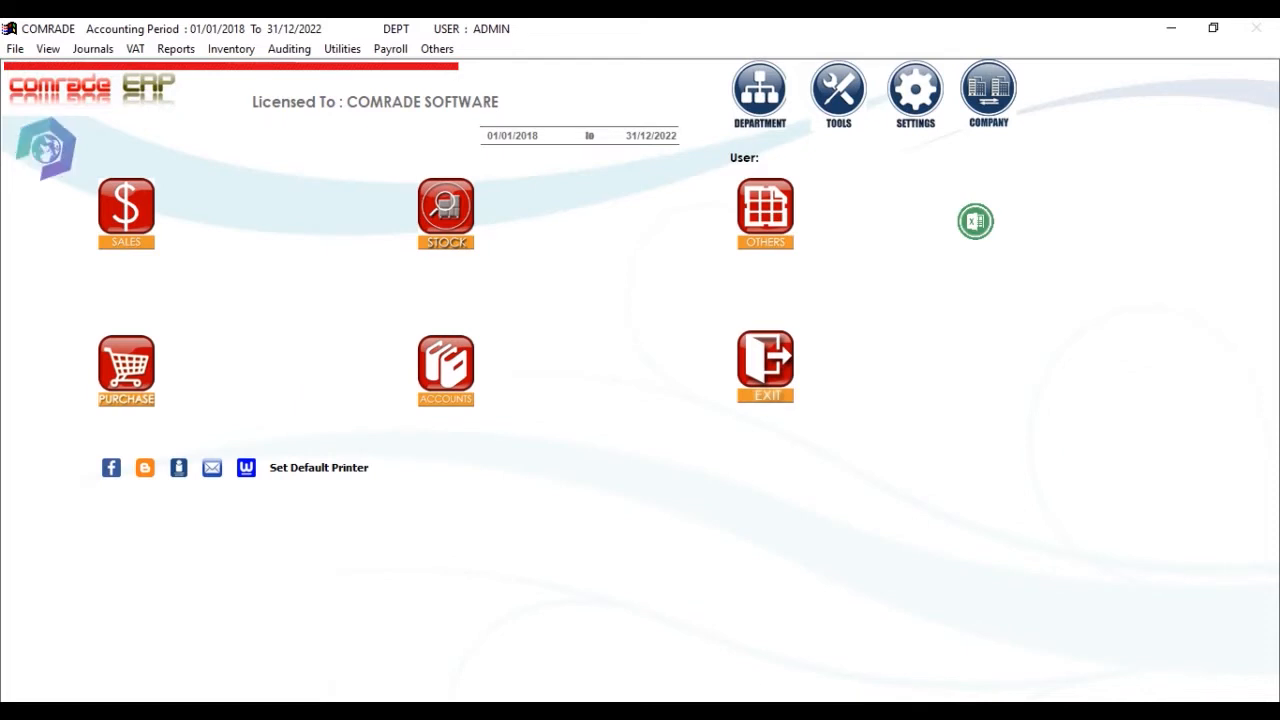
Step: Browse the File menu's master-record options and the users and passwords menu
{"action": "left_click", "coordinate": [14, 48]}
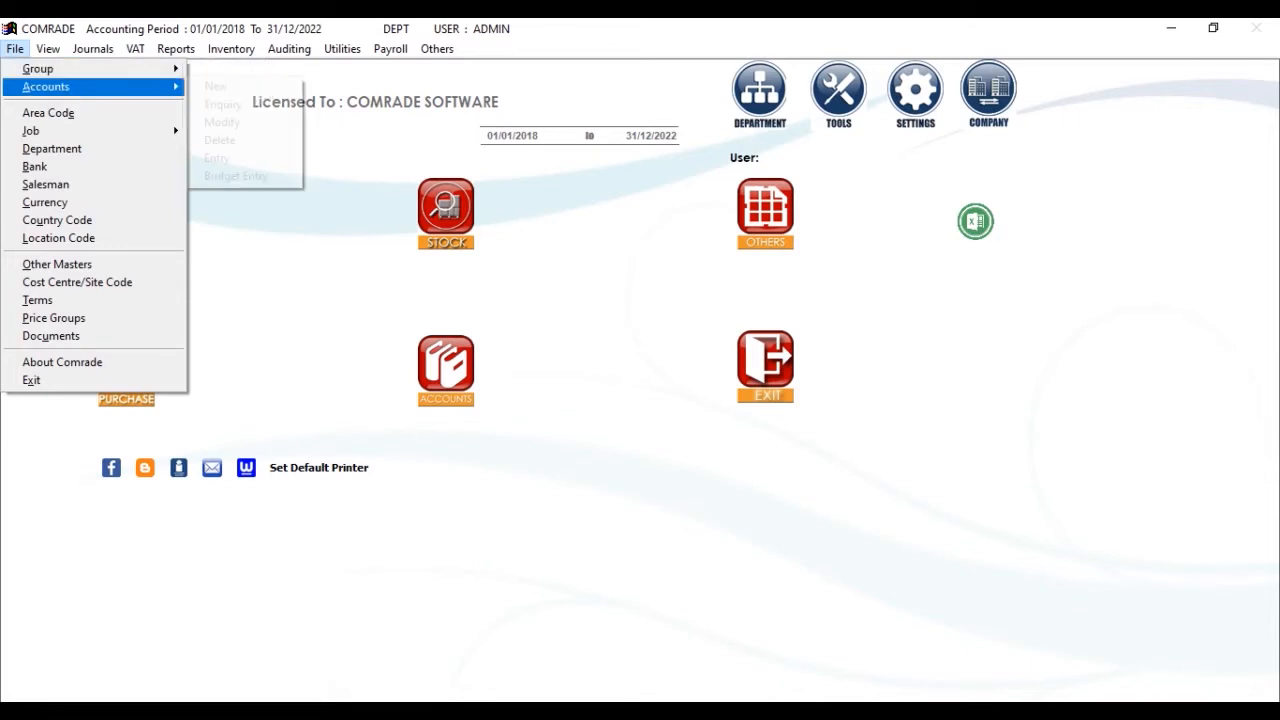
{"action": "mouse_move", "coordinate": [31, 130]}
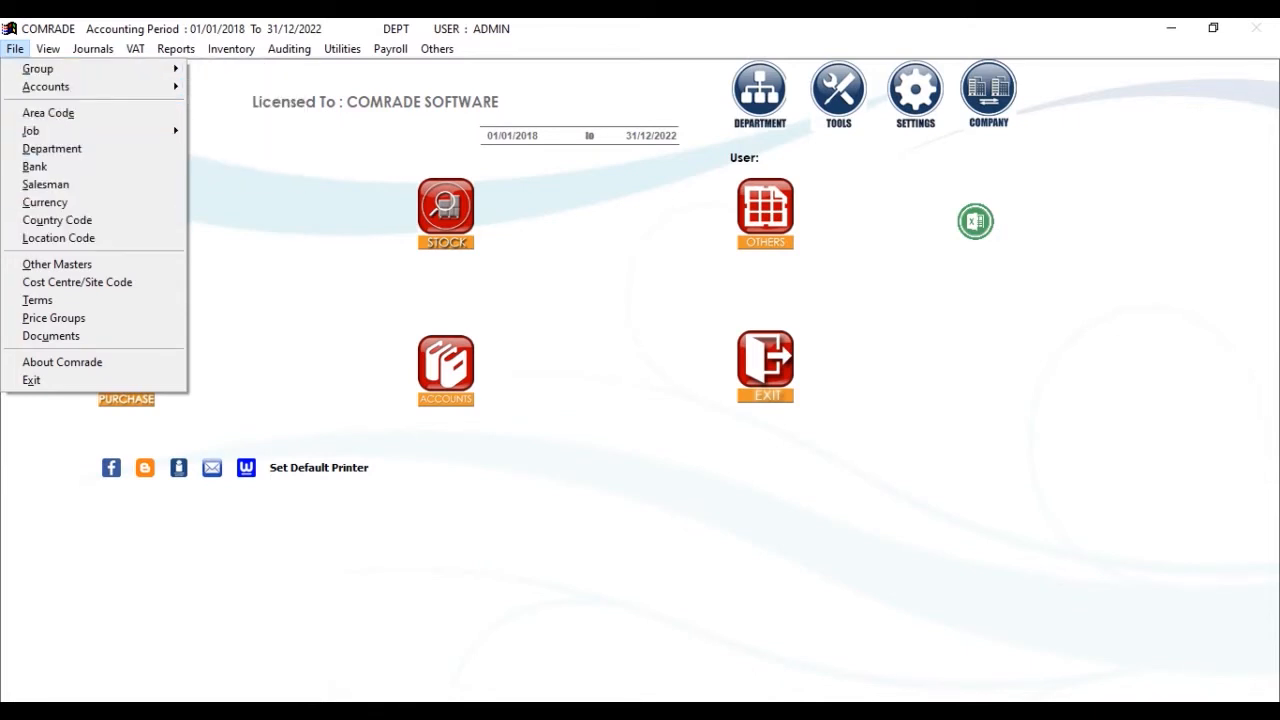
{"action": "mouse_move", "coordinate": [62, 362]}
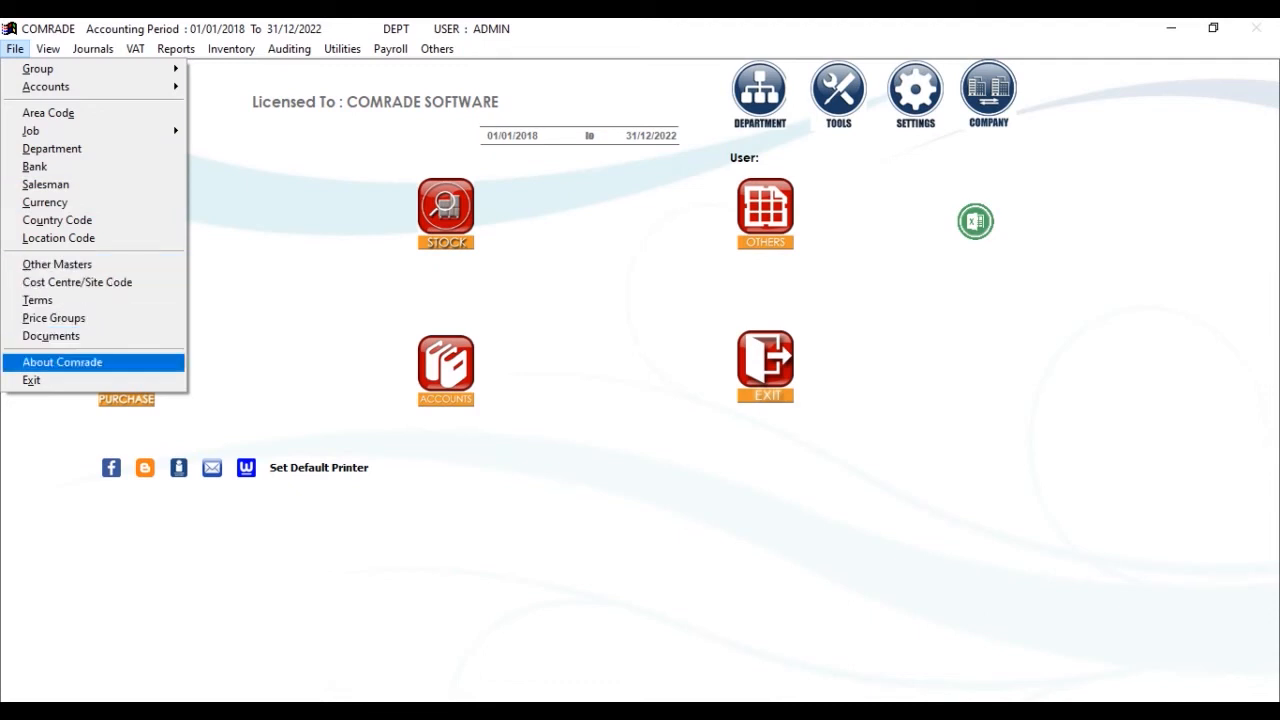
{"action": "left_click", "coordinate": [47, 48]}
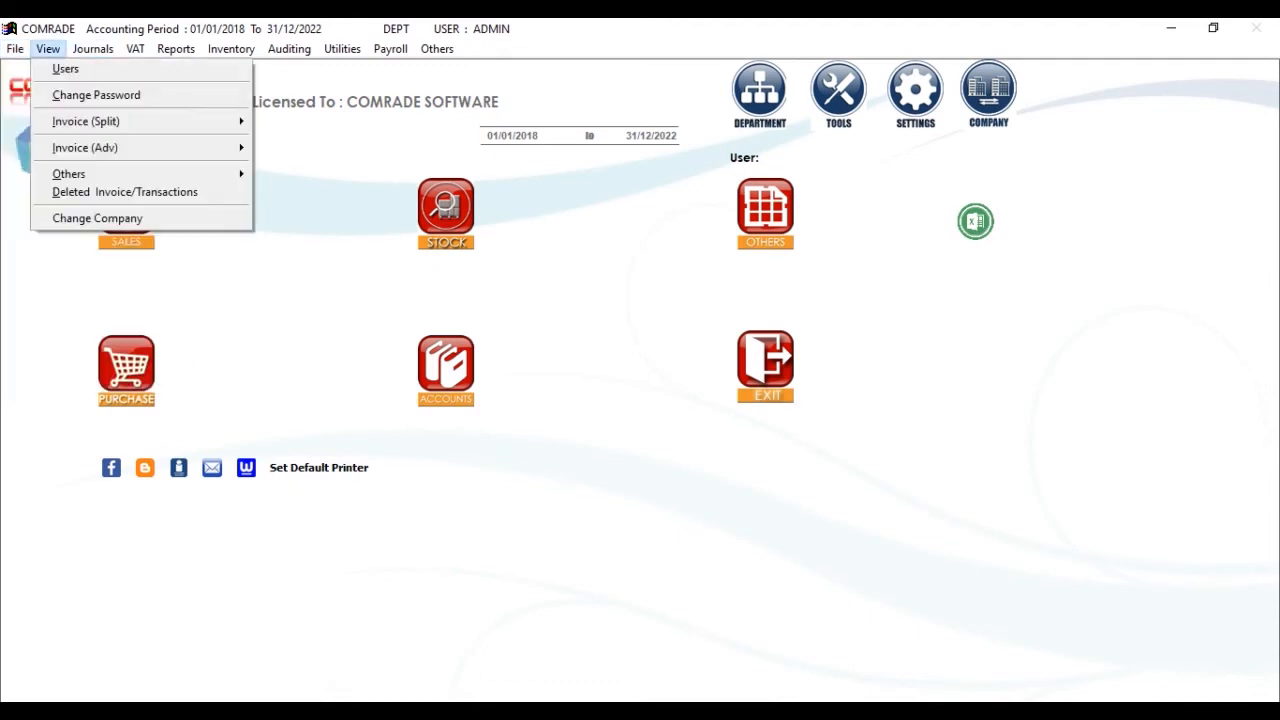
{"action": "mouse_move", "coordinate": [65, 68]}
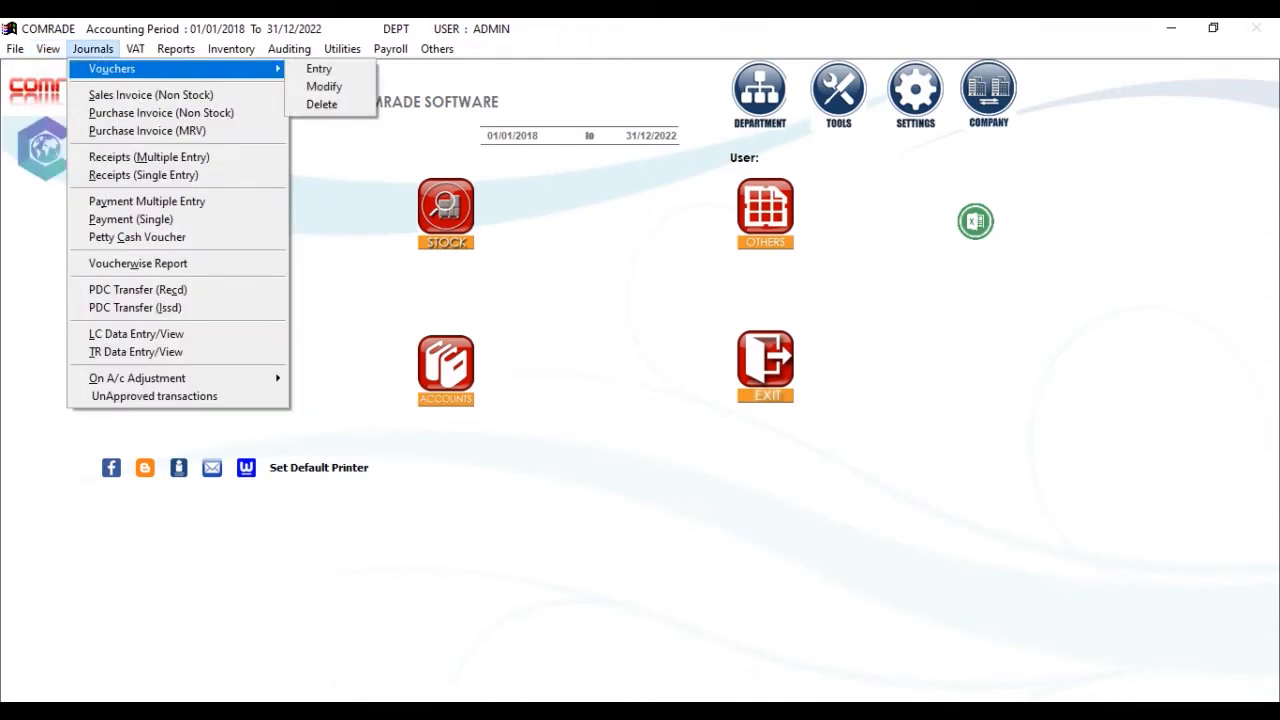
{"action": "mouse_move", "coordinate": [148, 157]}
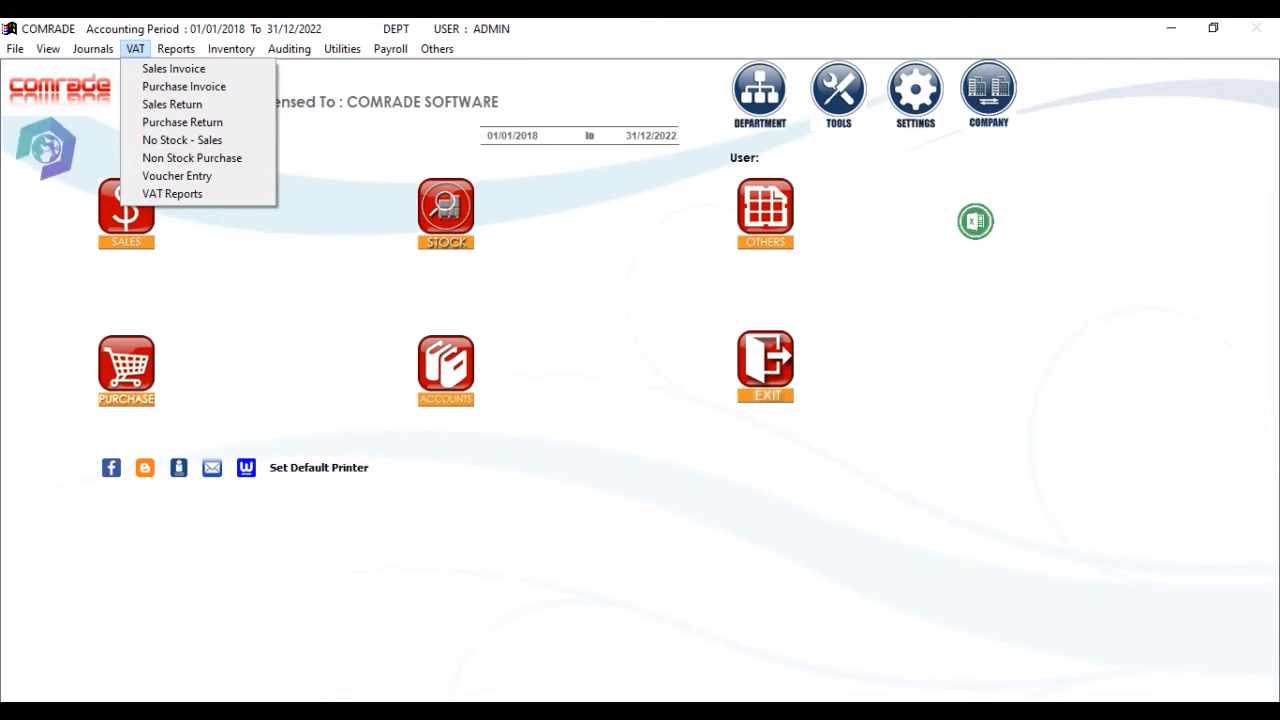
Step: Show the Reports menu listing the available reports
{"action": "left_click", "coordinate": [175, 48]}
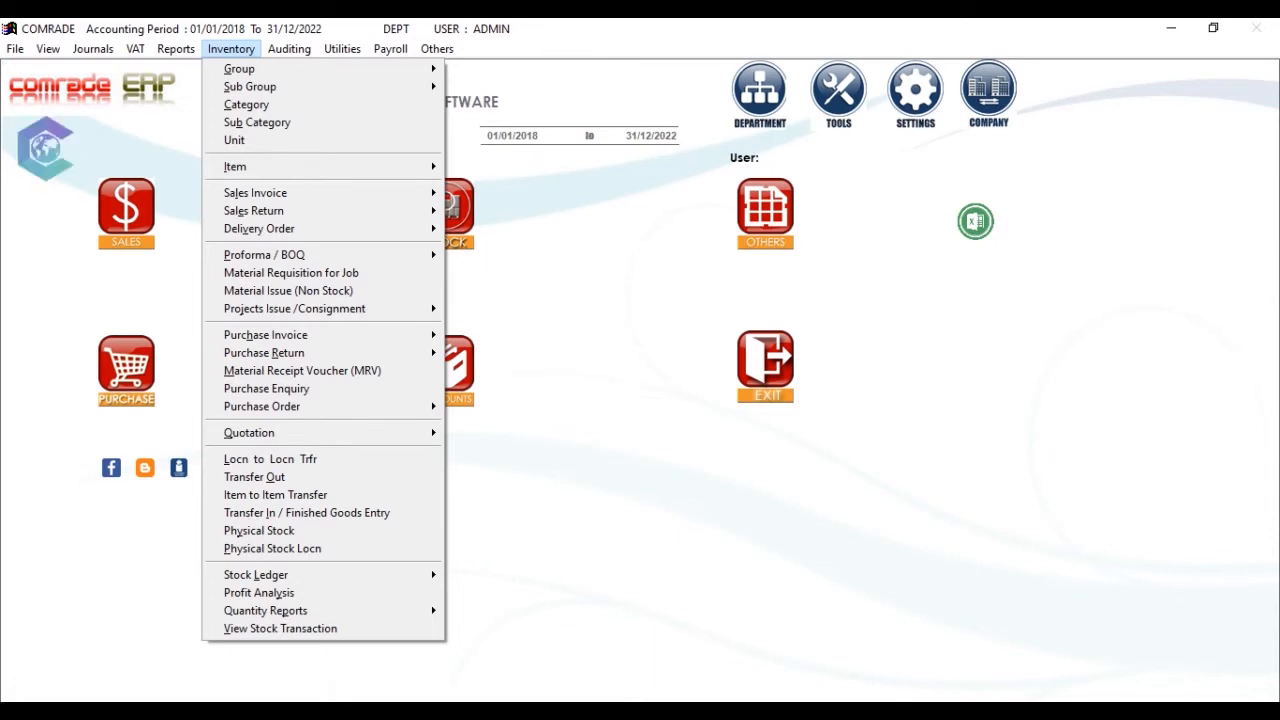
Step: Review the Auditing menu options and the Utilities menu options
{"action": "left_click", "coordinate": [289, 48]}
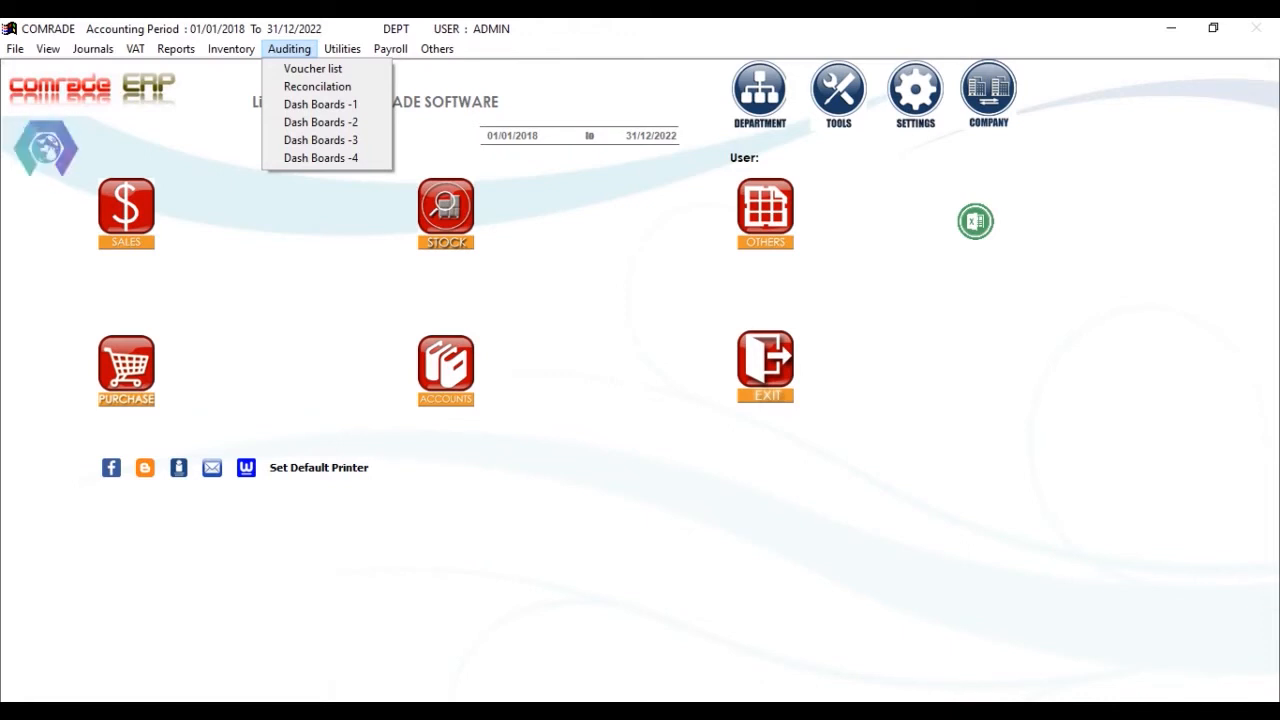
{"action": "left_click", "coordinate": [342, 48]}
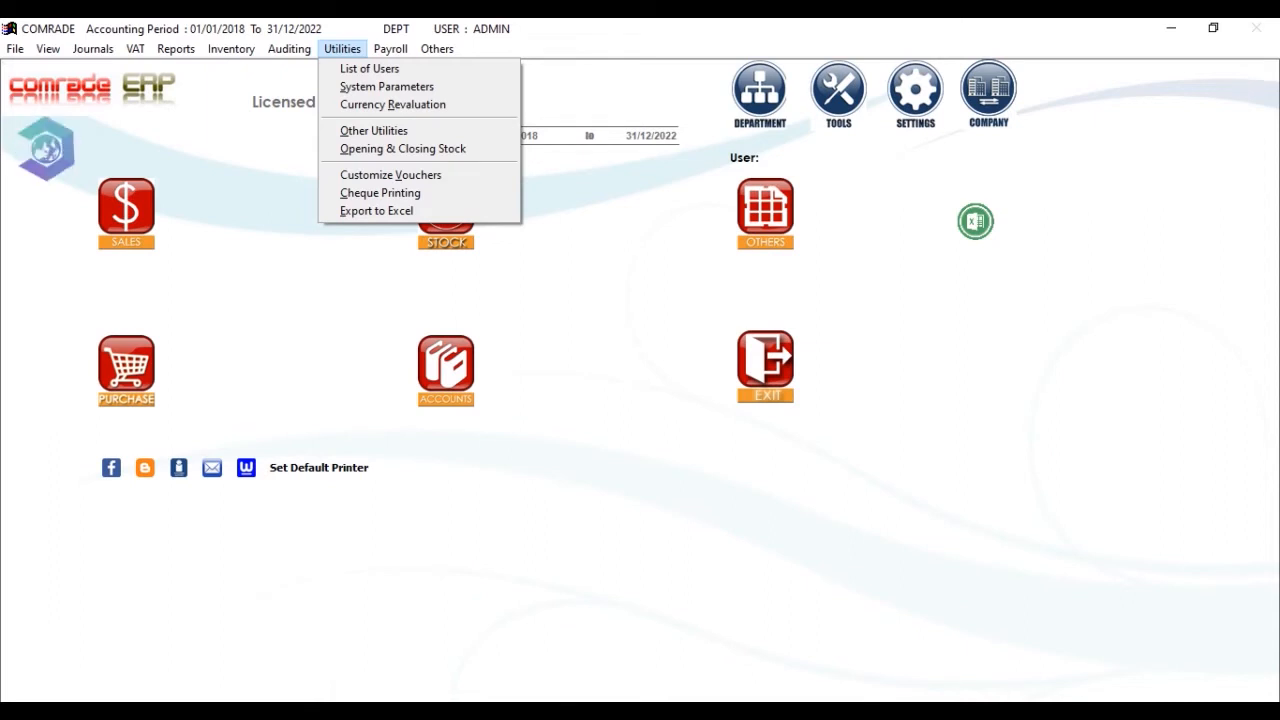
{"action": "mouse_move", "coordinate": [391, 174]}
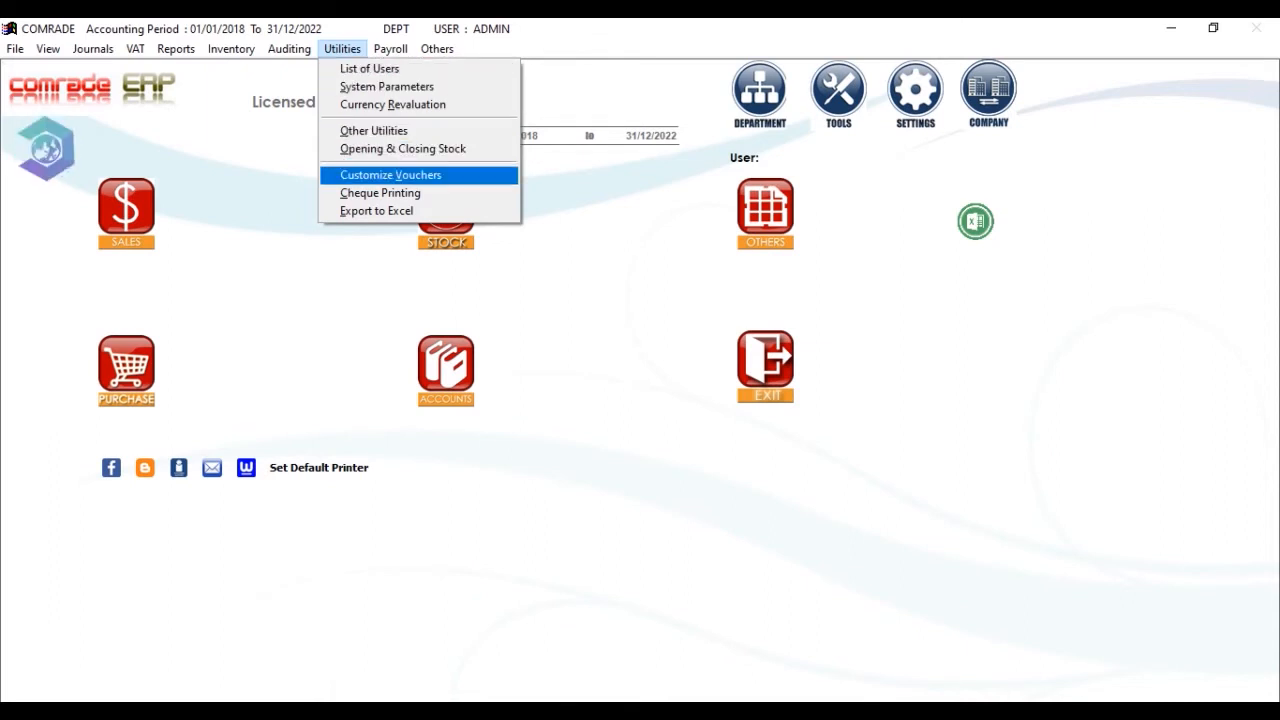
{"action": "mouse_move", "coordinate": [402, 148]}
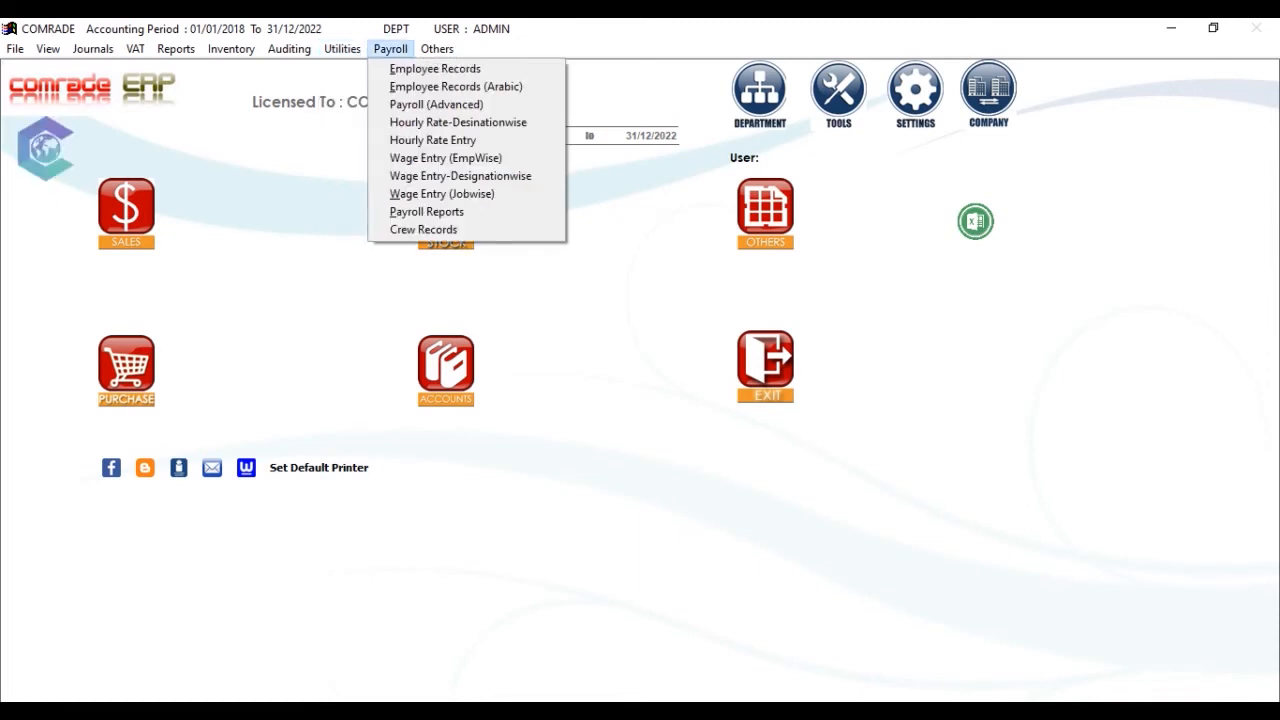
{"action": "mouse_move", "coordinate": [455, 86]}
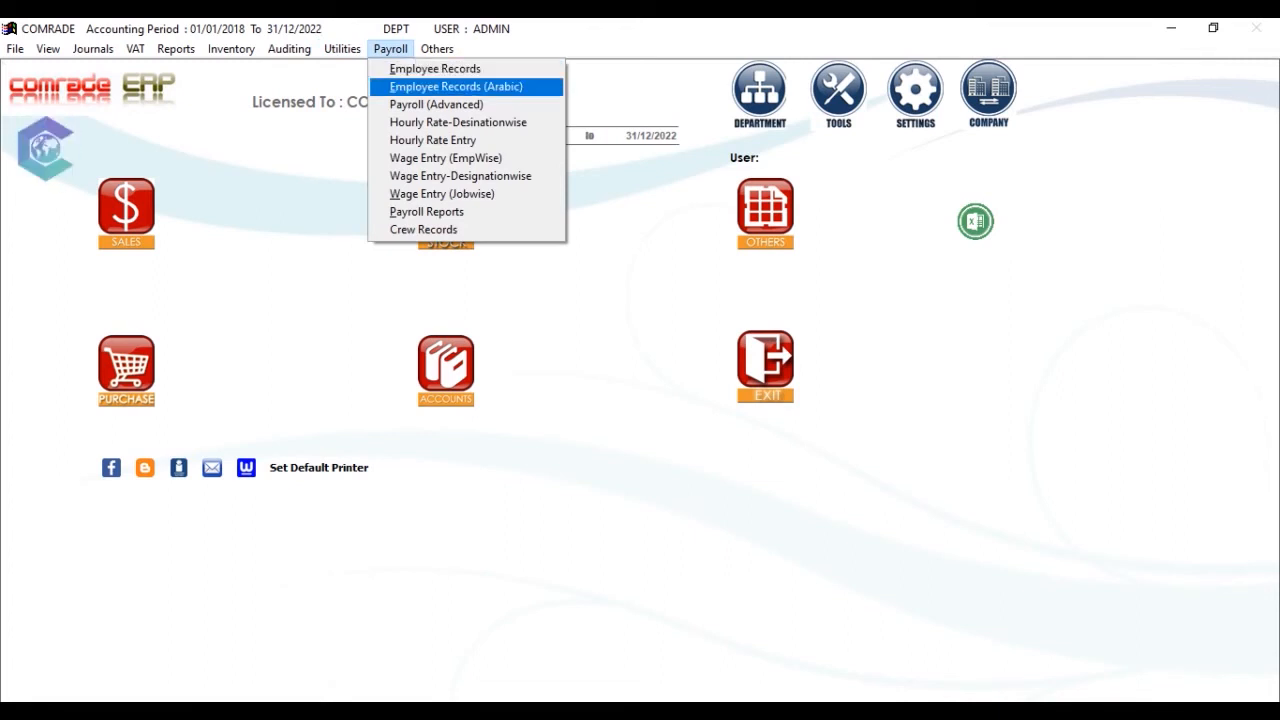
{"action": "mouse_move", "coordinate": [457, 121]}
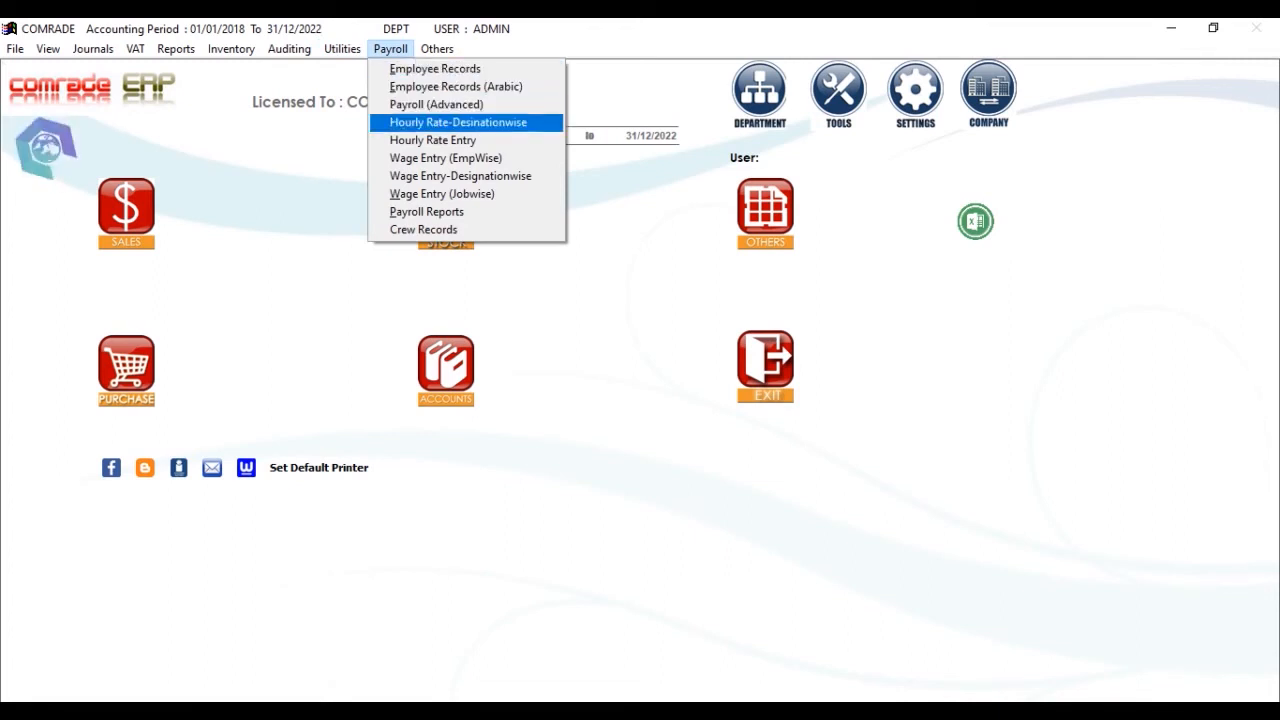
{"action": "mouse_move", "coordinate": [432, 140]}
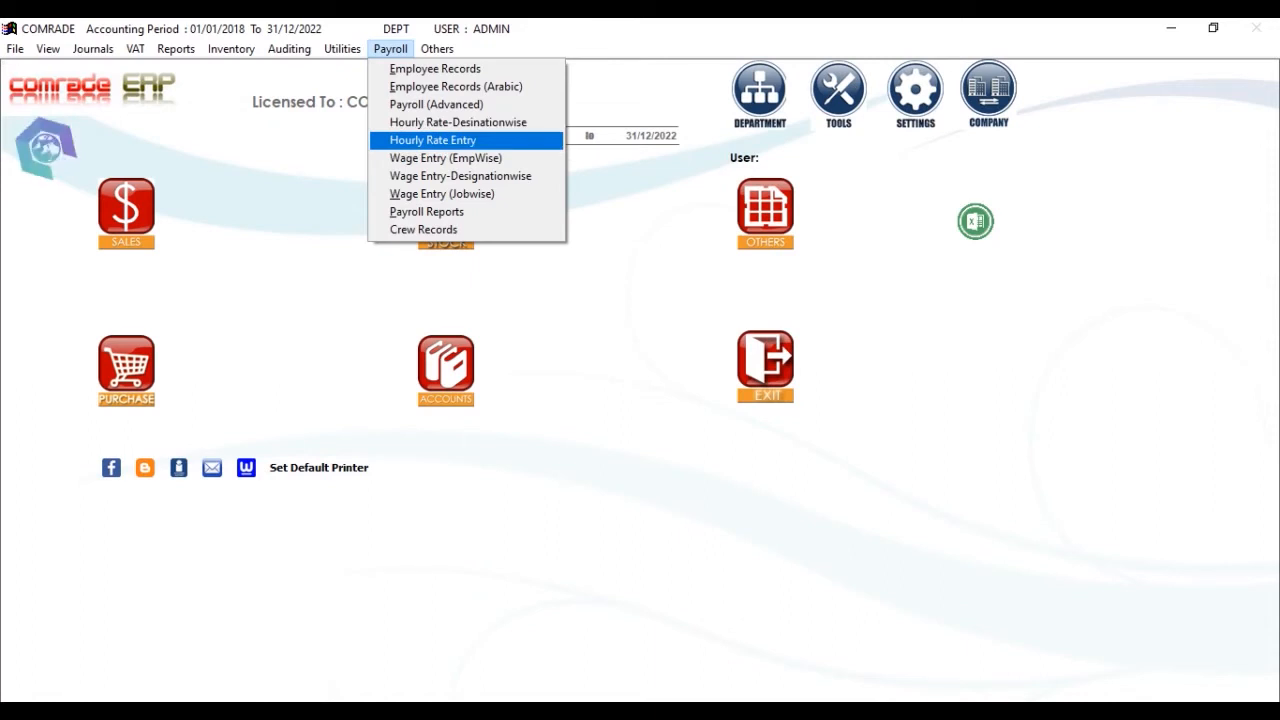
{"action": "mouse_move", "coordinate": [442, 193]}
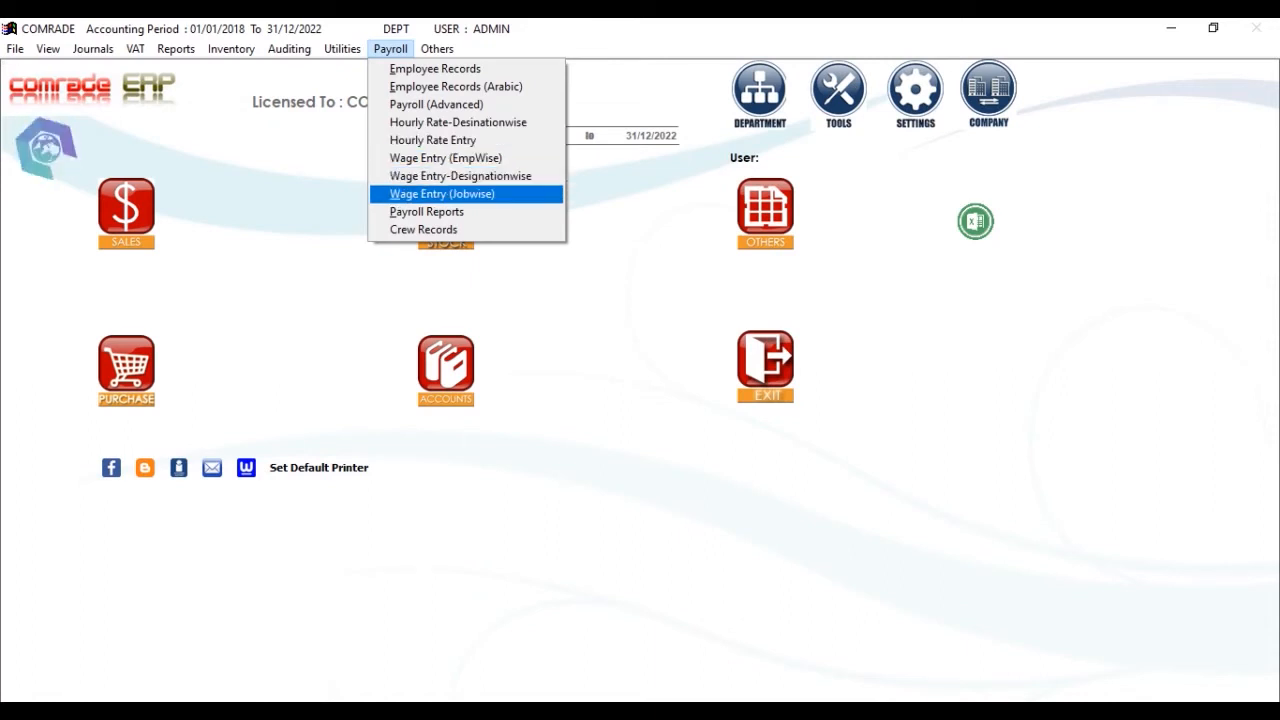
{"action": "mouse_move", "coordinate": [427, 211]}
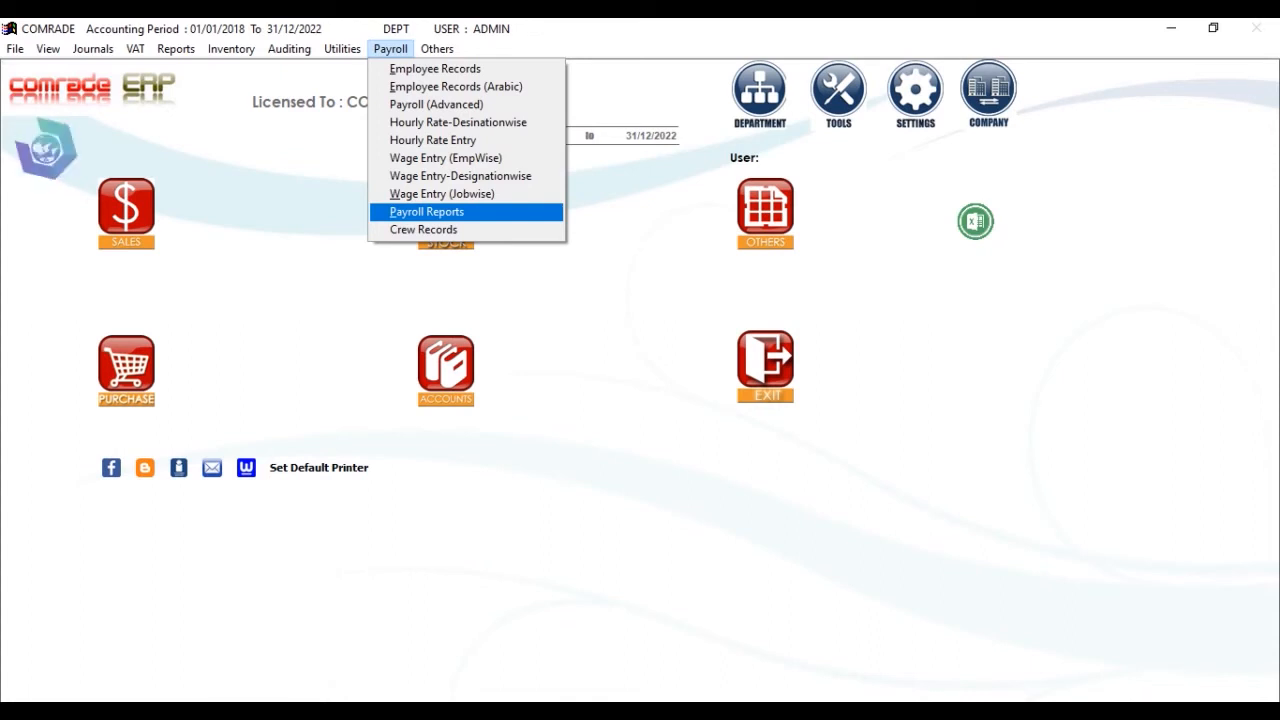
Step: Show the Others menu with backup, restore and year-end functions
{"action": "left_click", "coordinate": [436, 48]}
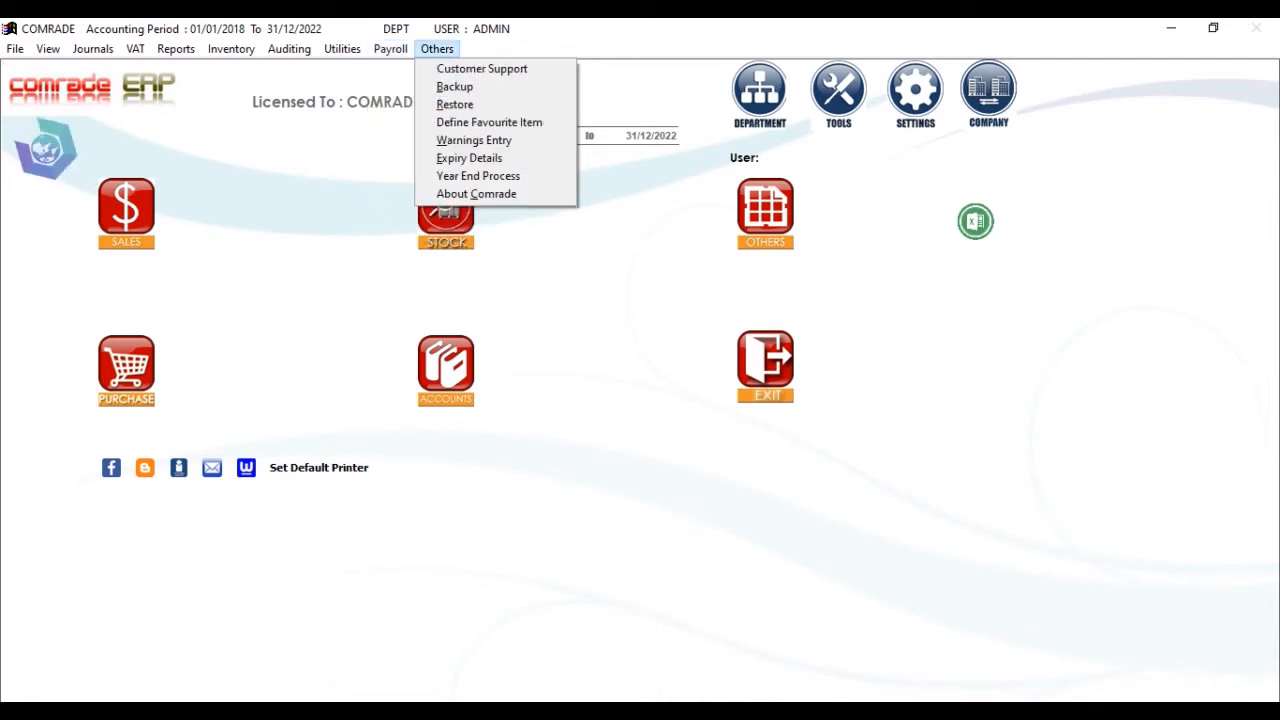
{"action": "mouse_move", "coordinate": [482, 68]}
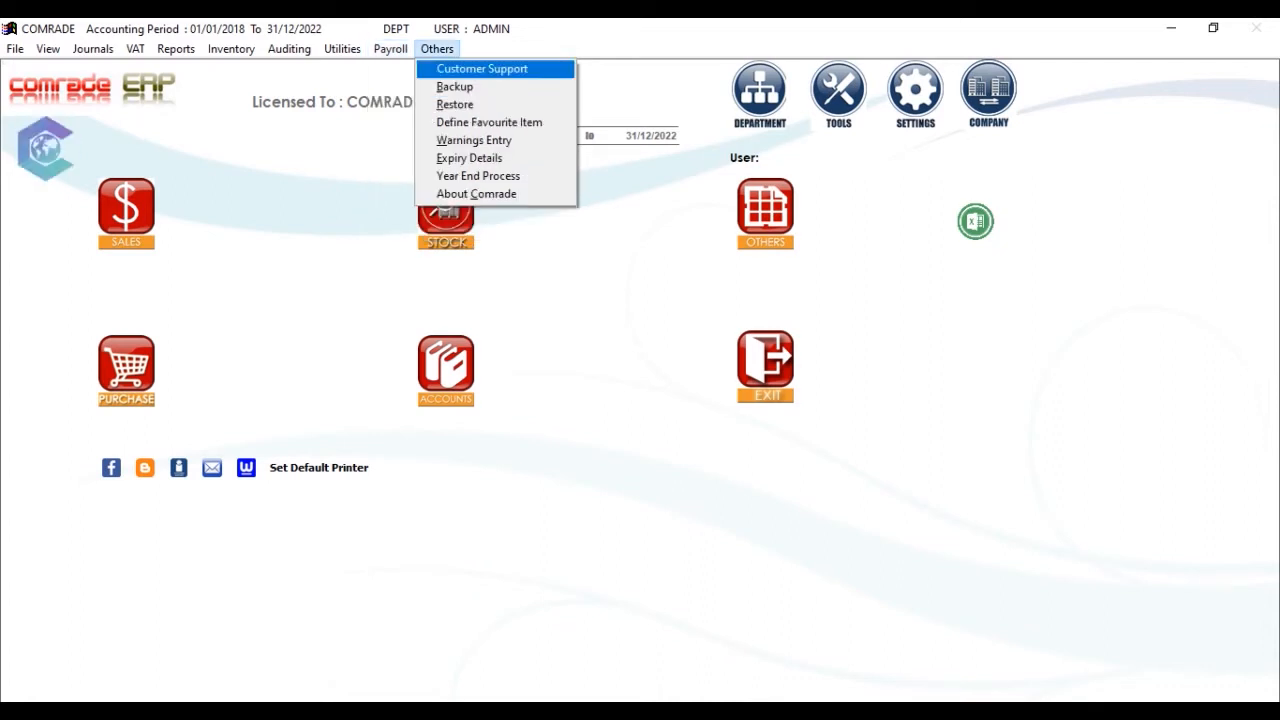
{"action": "mouse_move", "coordinate": [454, 86]}
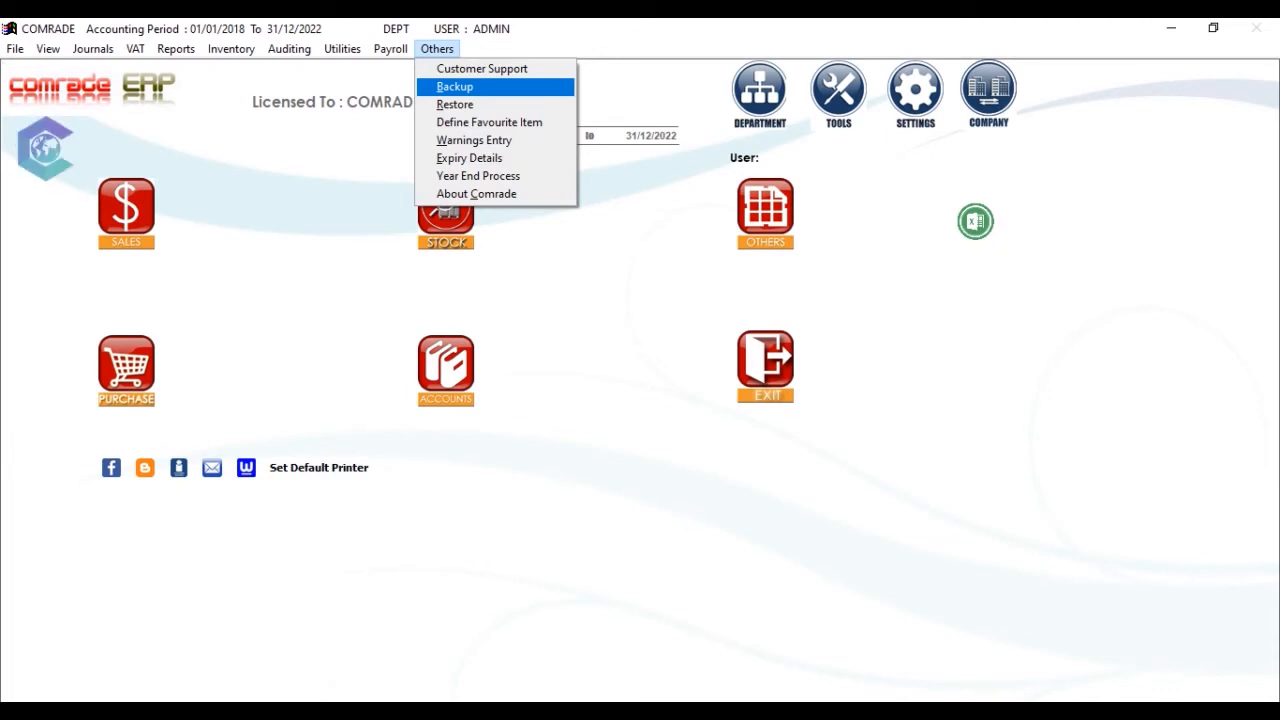
{"action": "mouse_move", "coordinate": [489, 122]}
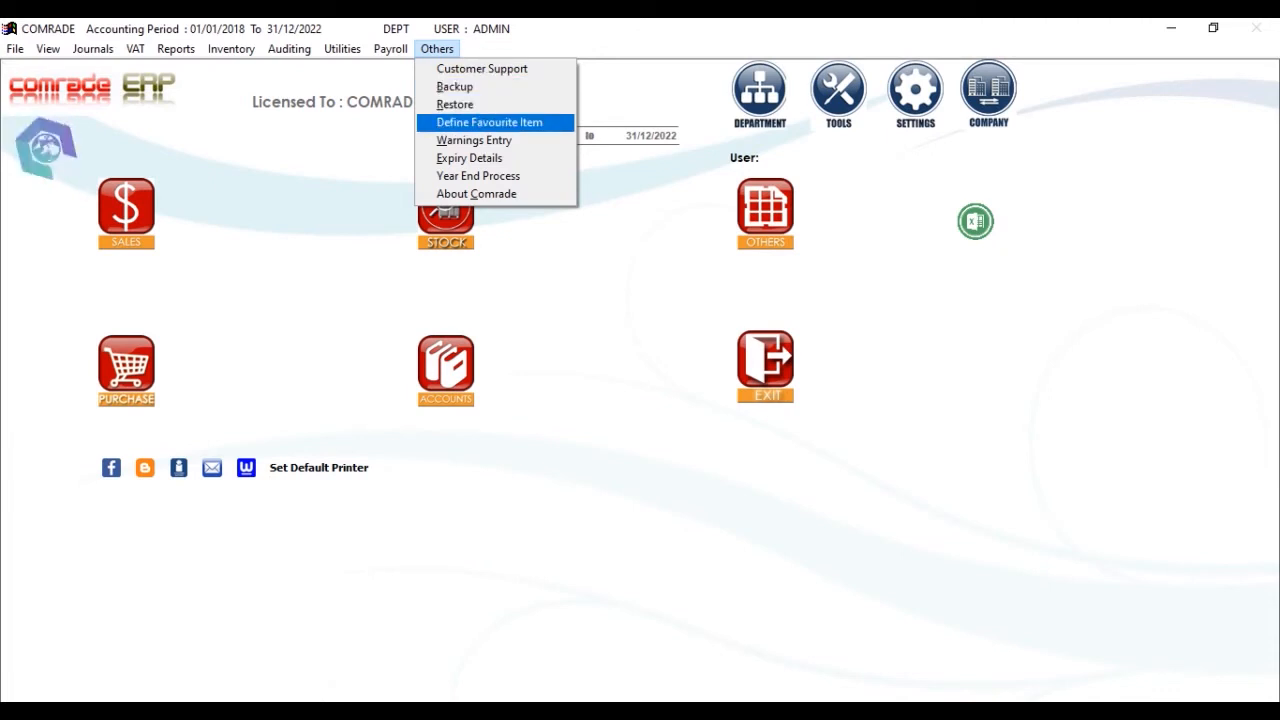
{"action": "mouse_move", "coordinate": [474, 140]}
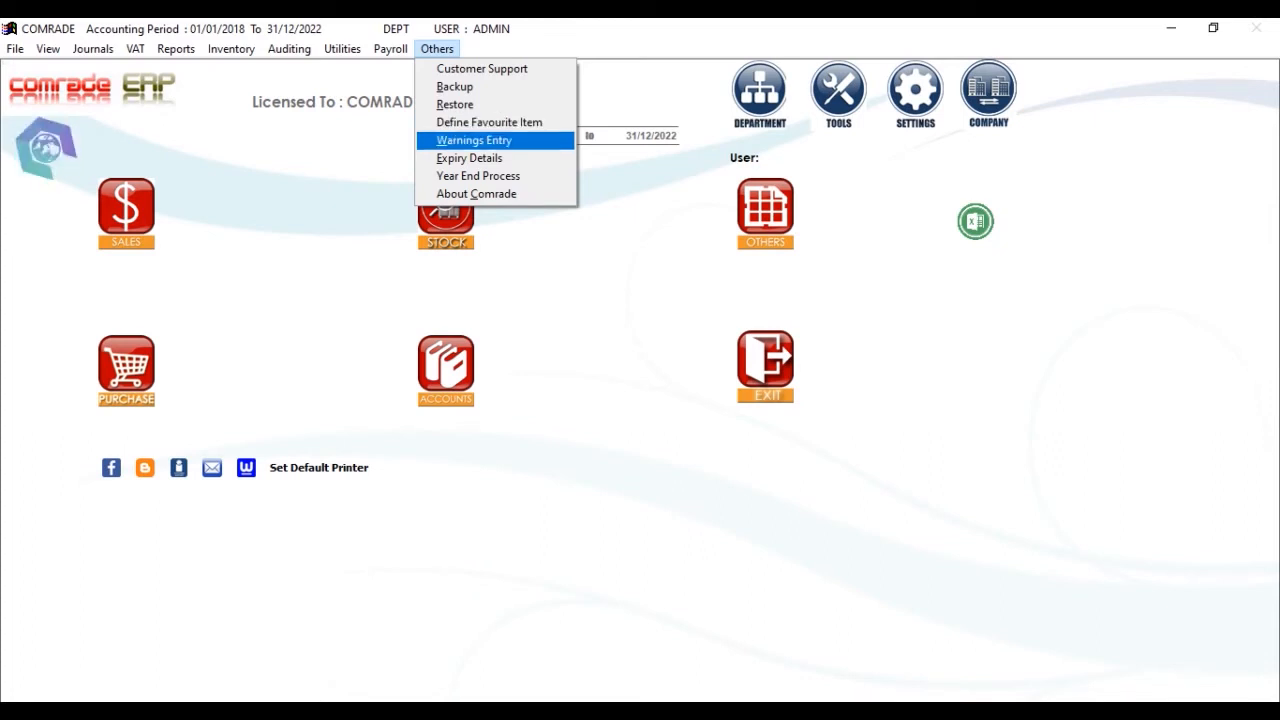
{"action": "mouse_move", "coordinate": [469, 158]}
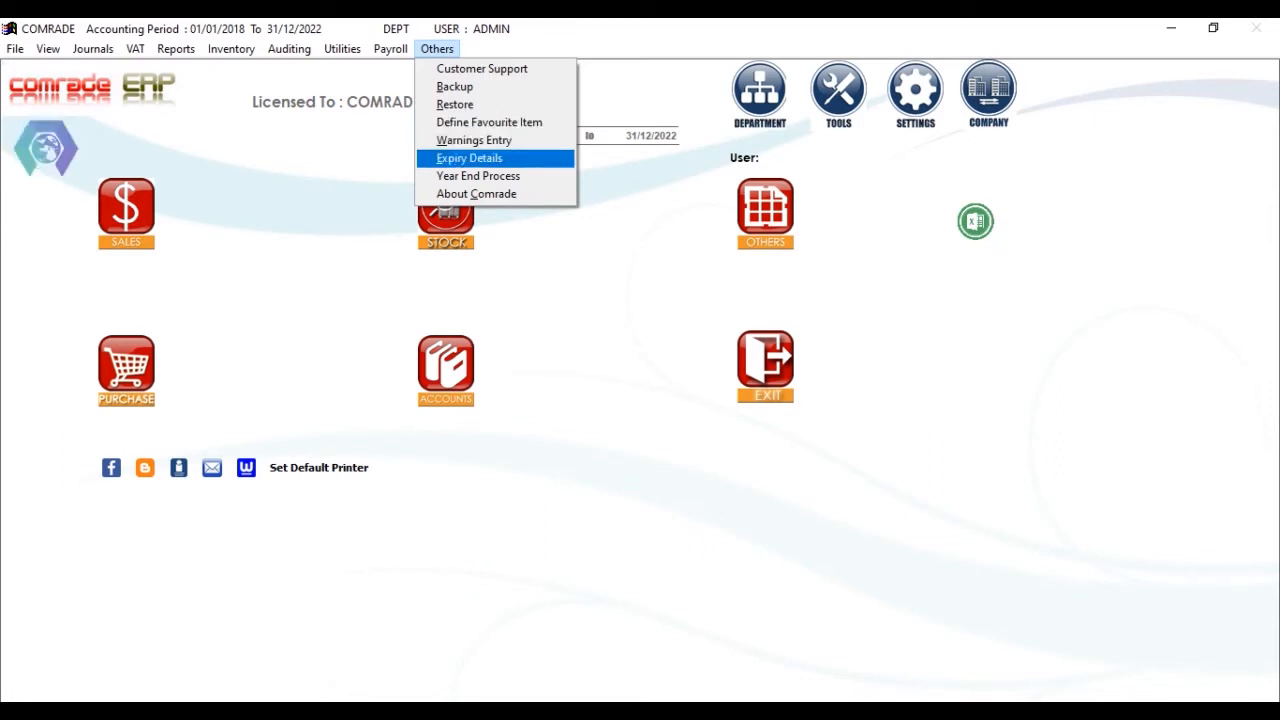
{"action": "mouse_move", "coordinate": [478, 176]}
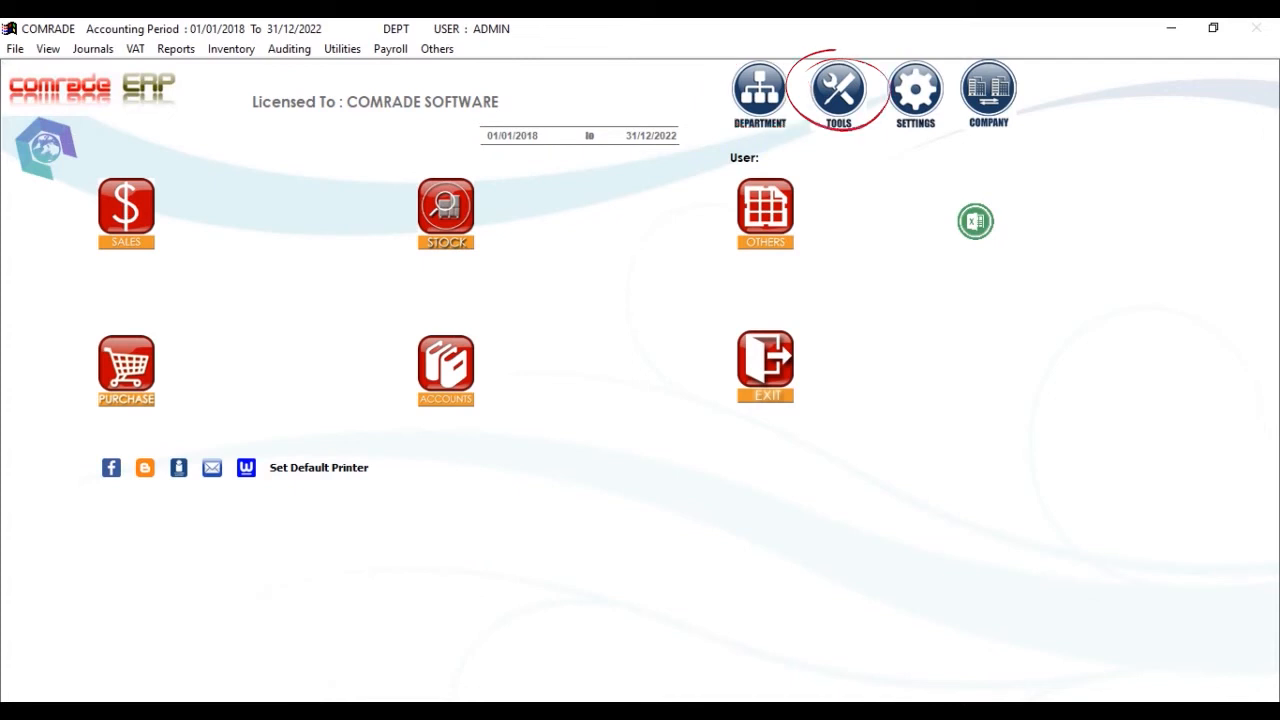
{"action": "left_click", "coordinate": [838, 92]}
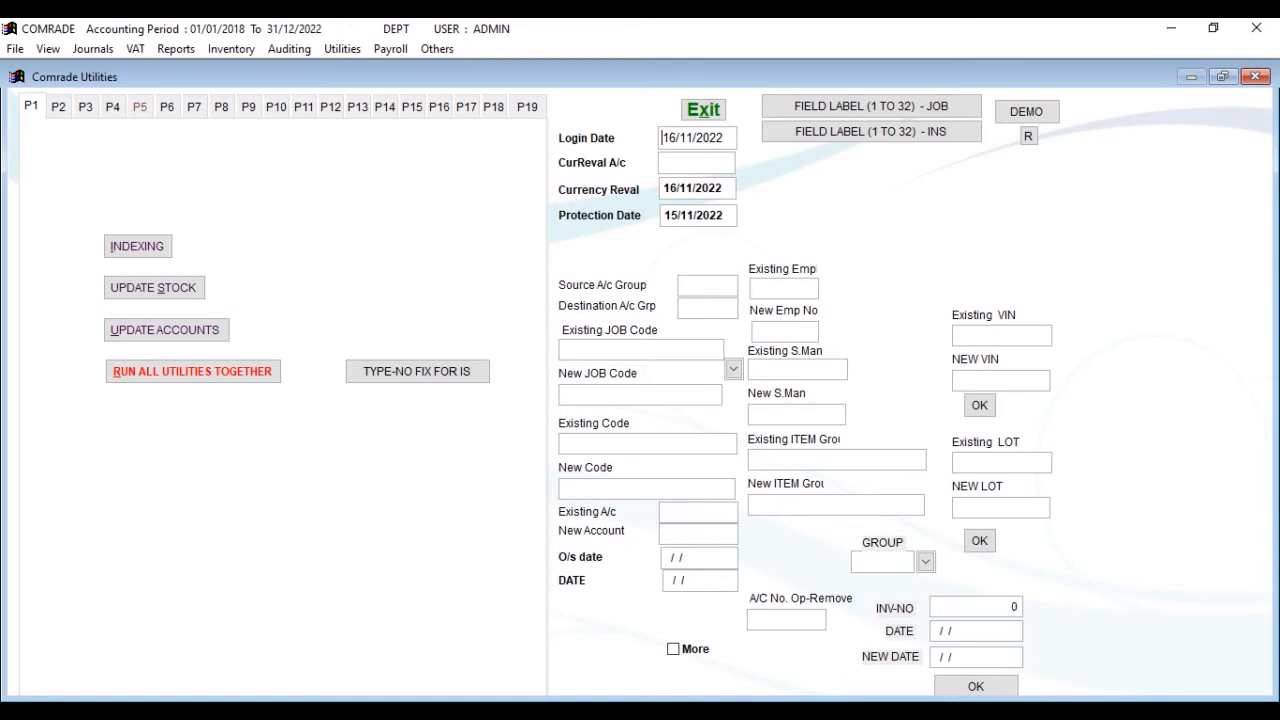
{"action": "left_click", "coordinate": [703, 109]}
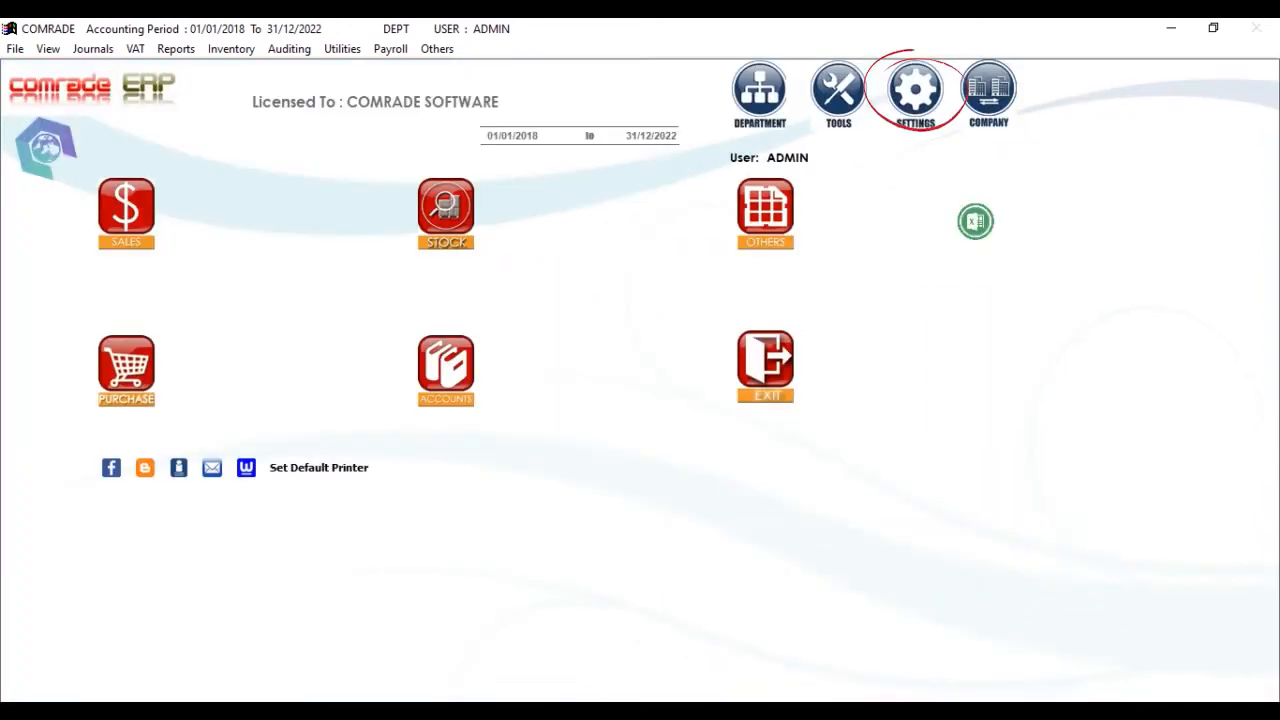
{"action": "mouse_move", "coordinate": [915, 90]}
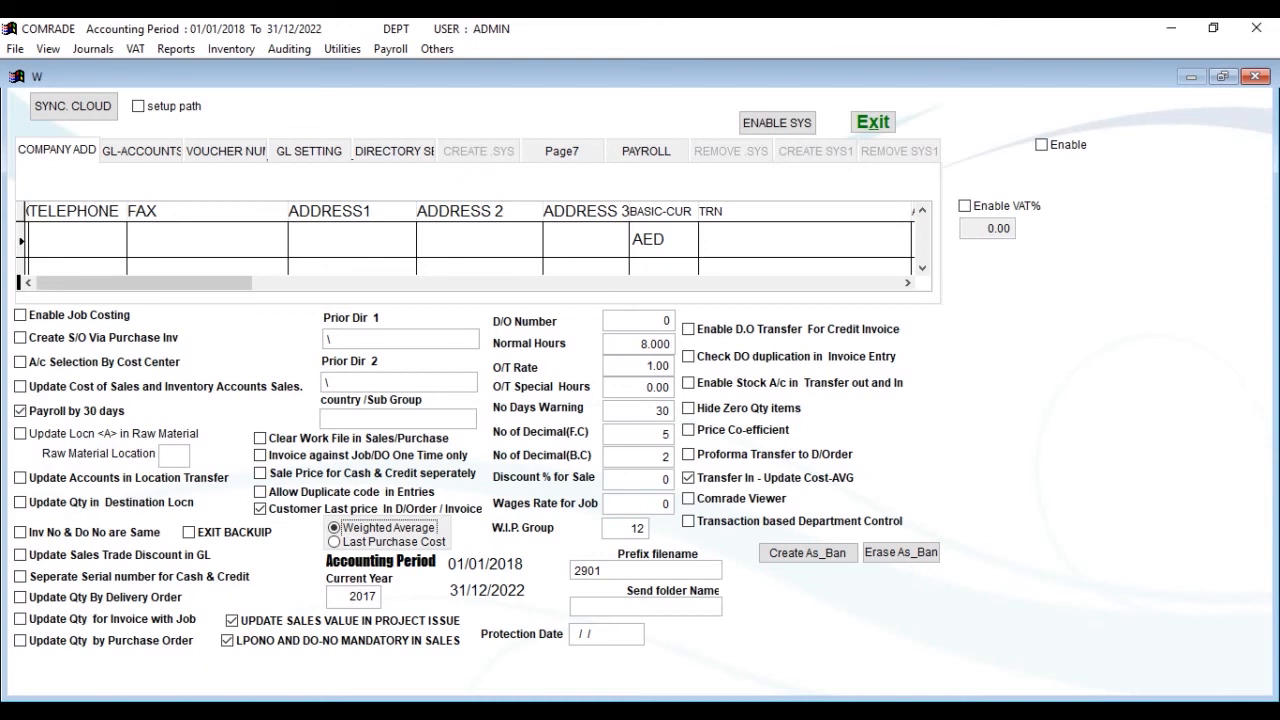
{"action": "left_click", "coordinate": [871, 121]}
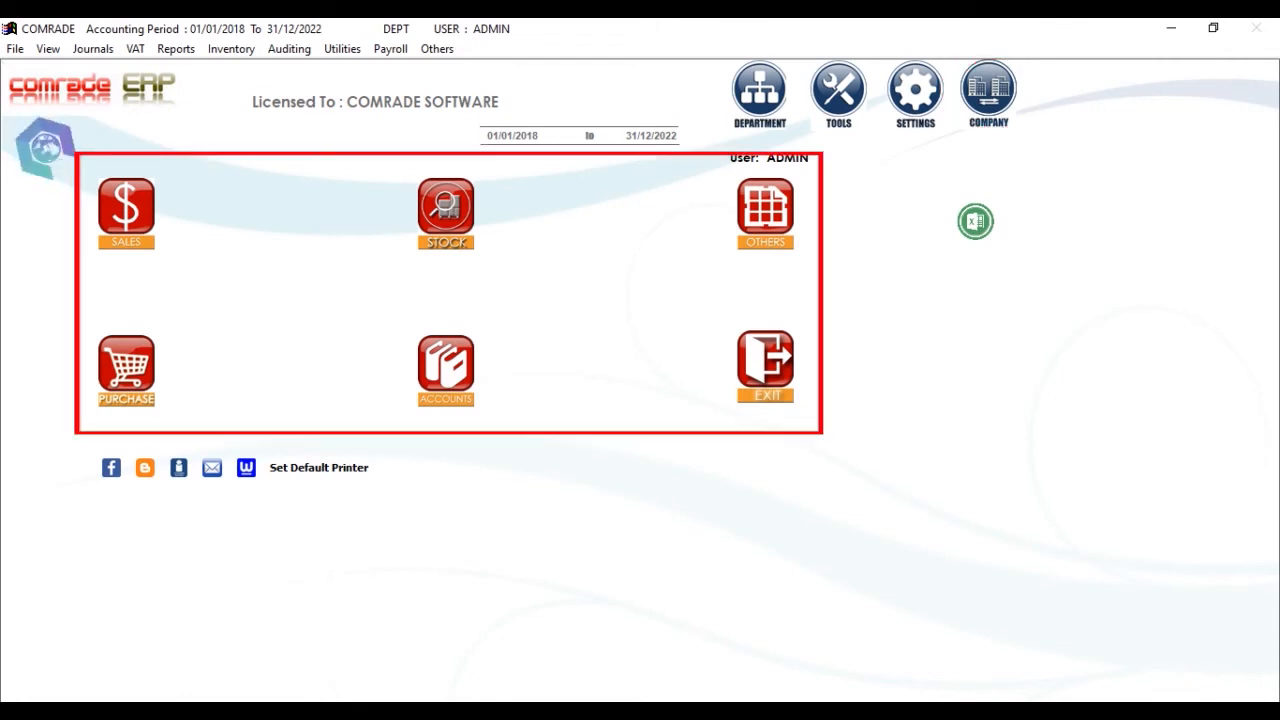
Step: Log out via the Exit icon and focus the empty user name field
{"action": "left_click", "coordinate": [125, 213]}
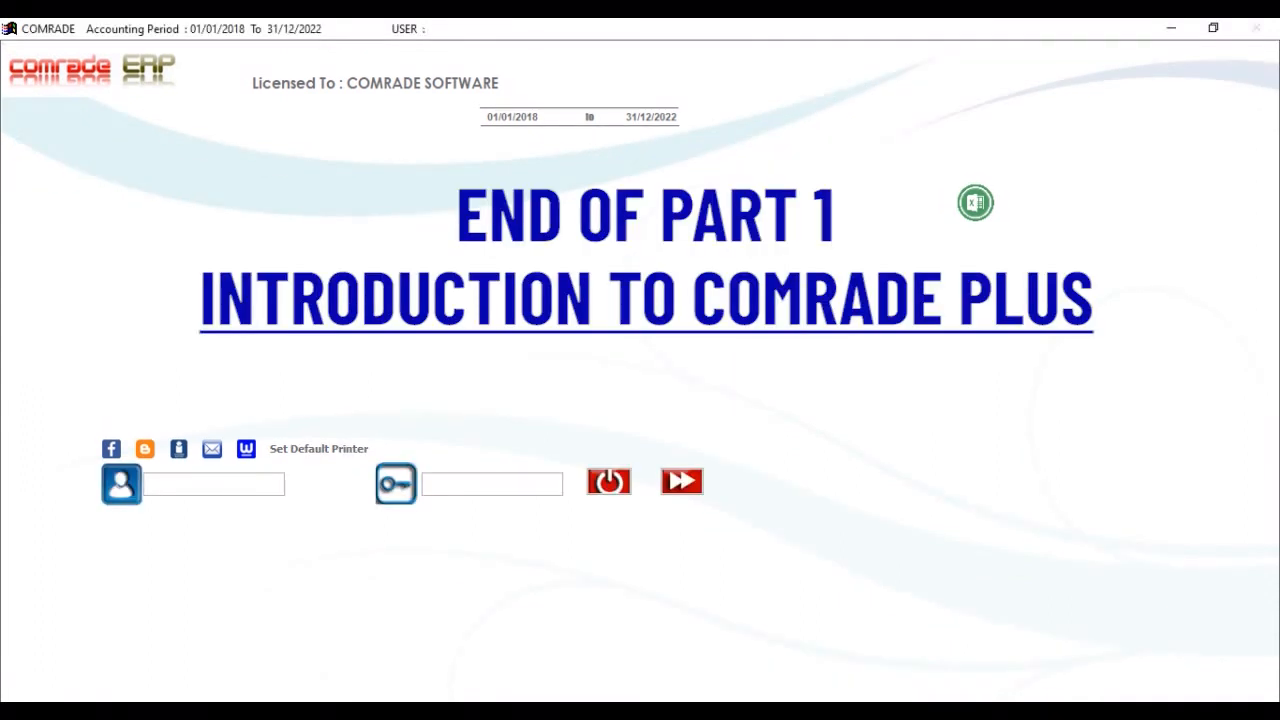
{"action": "left_click", "coordinate": [213, 483]}
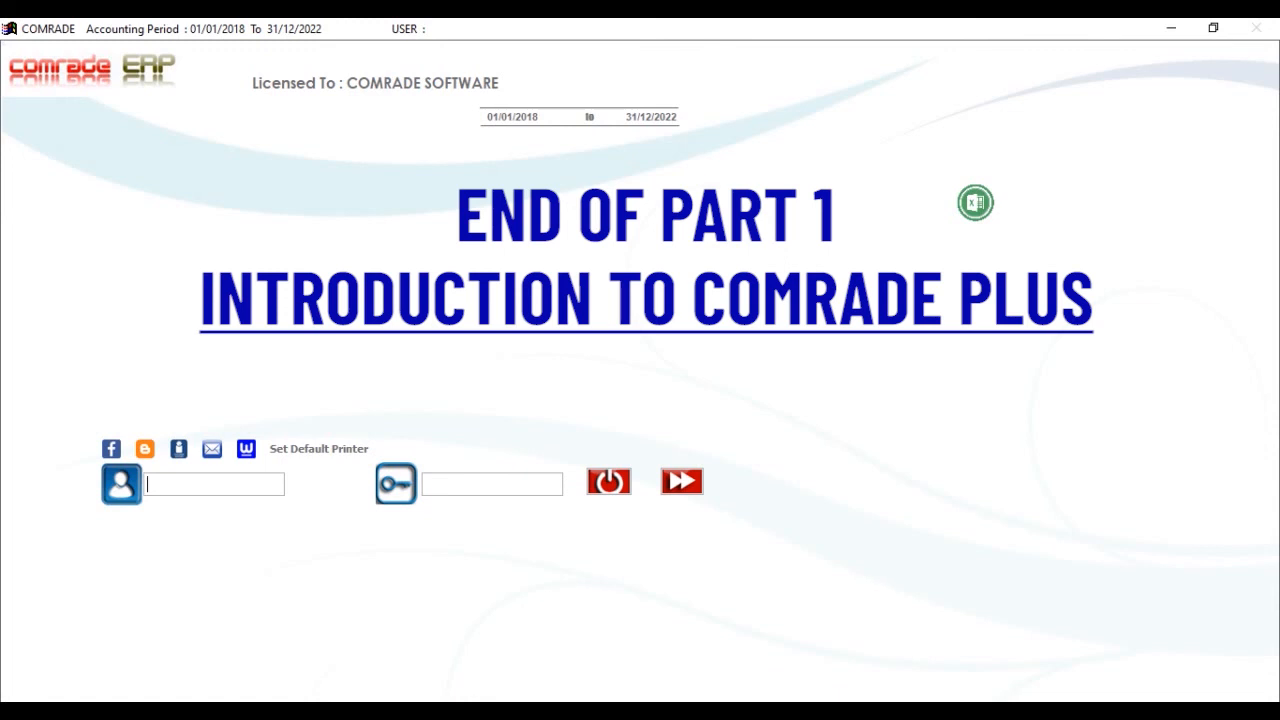